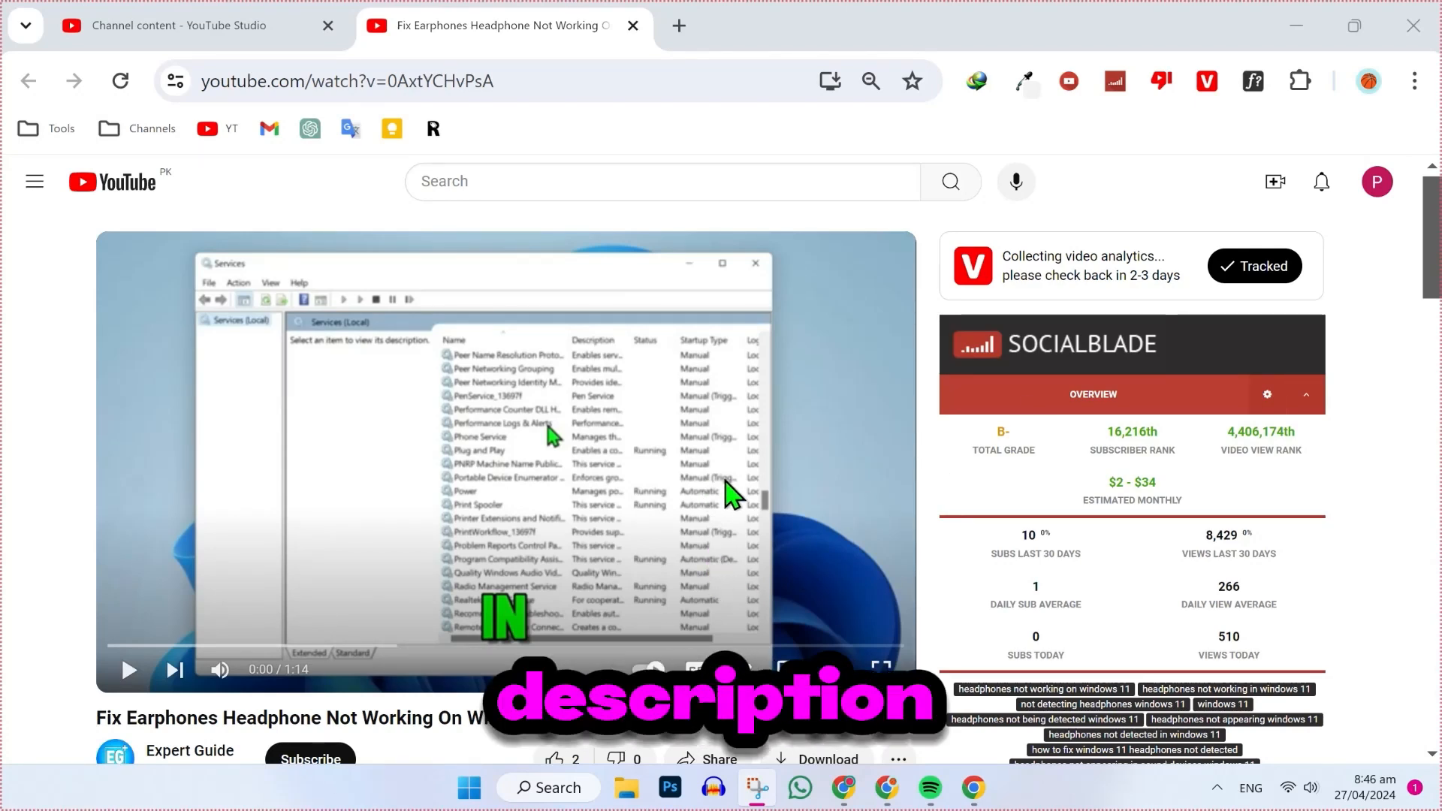
mouse_move(858, 407)
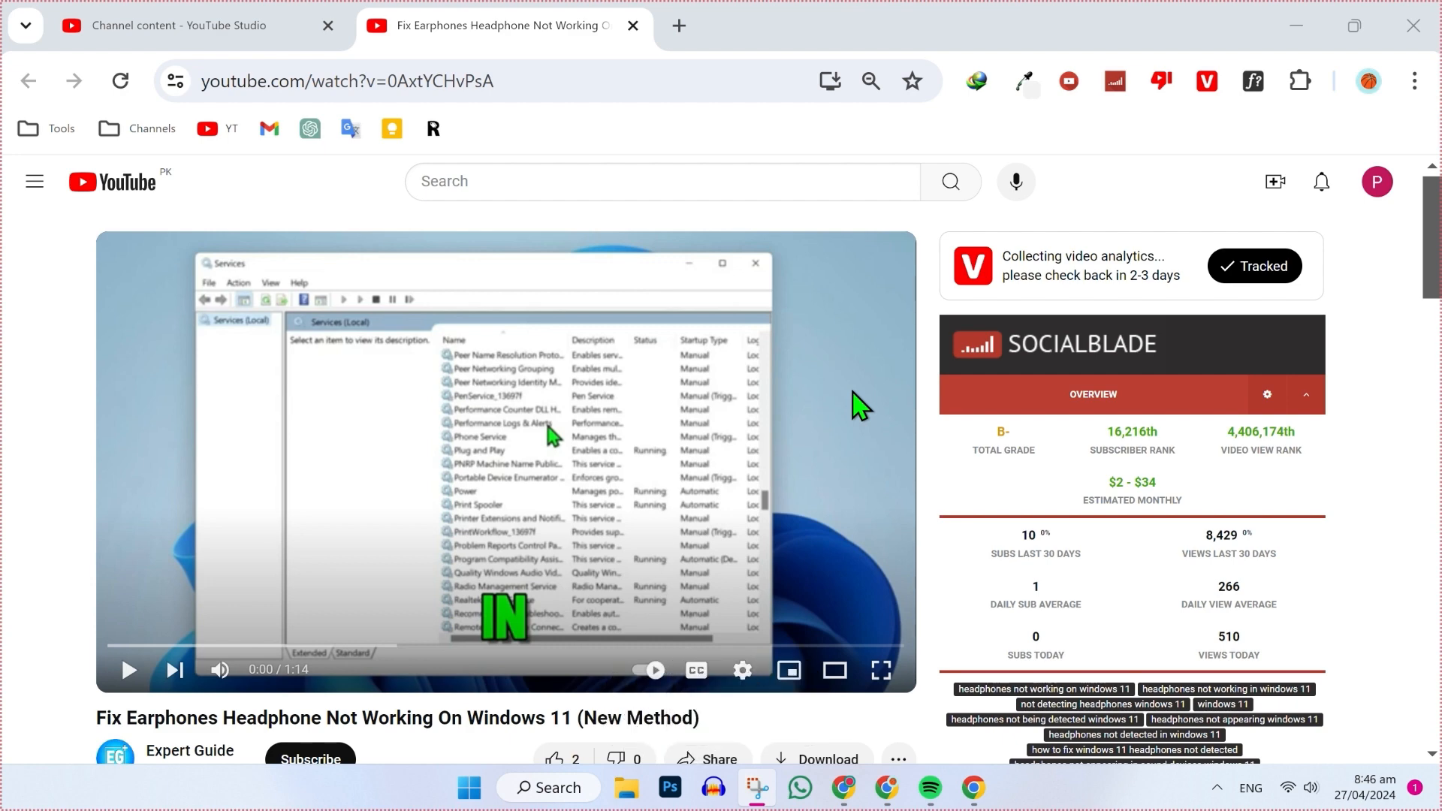
mouse_move(658, 506)
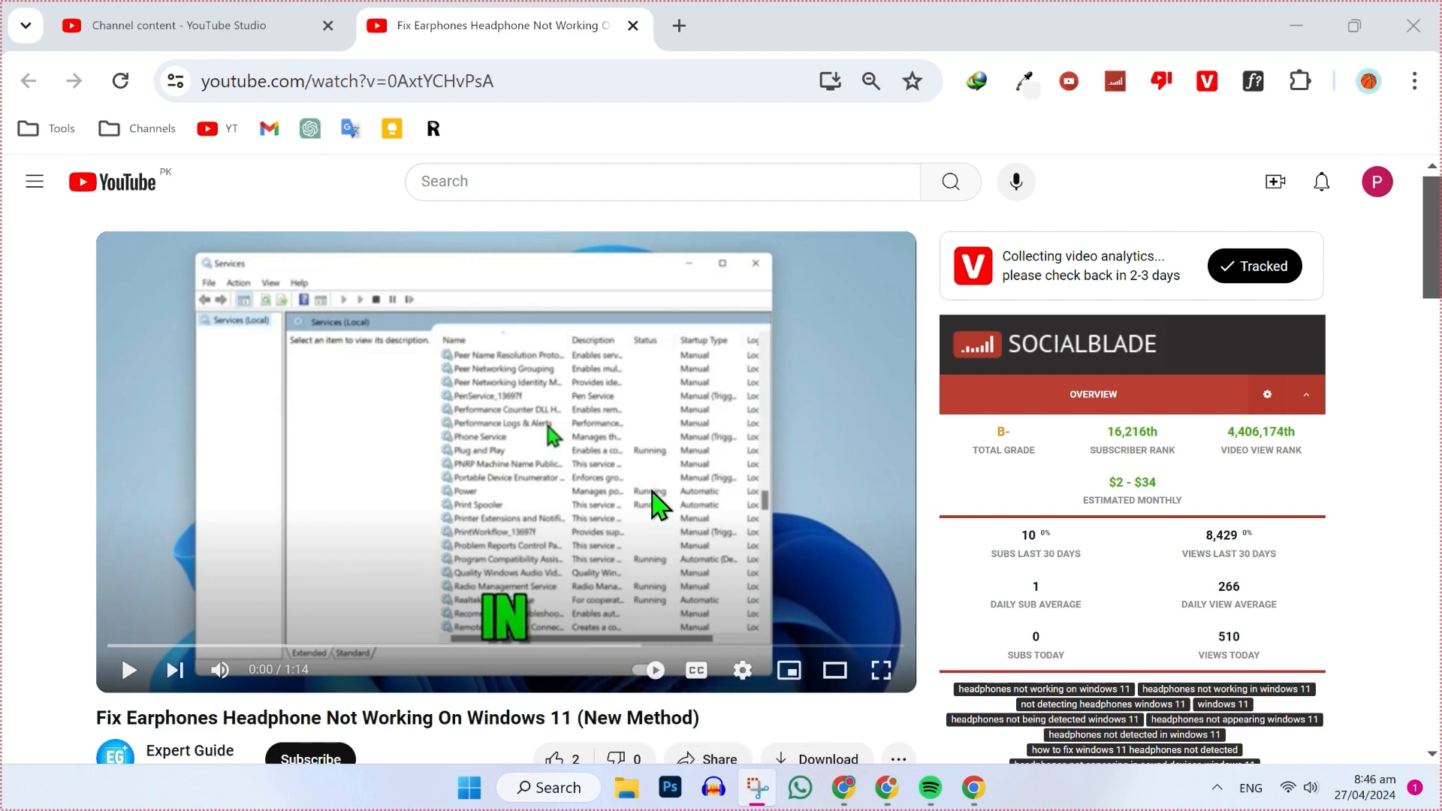
Step: Scroll down to the earphones-fix video's description showing the Contact Facebook link
scroll(down, 3)
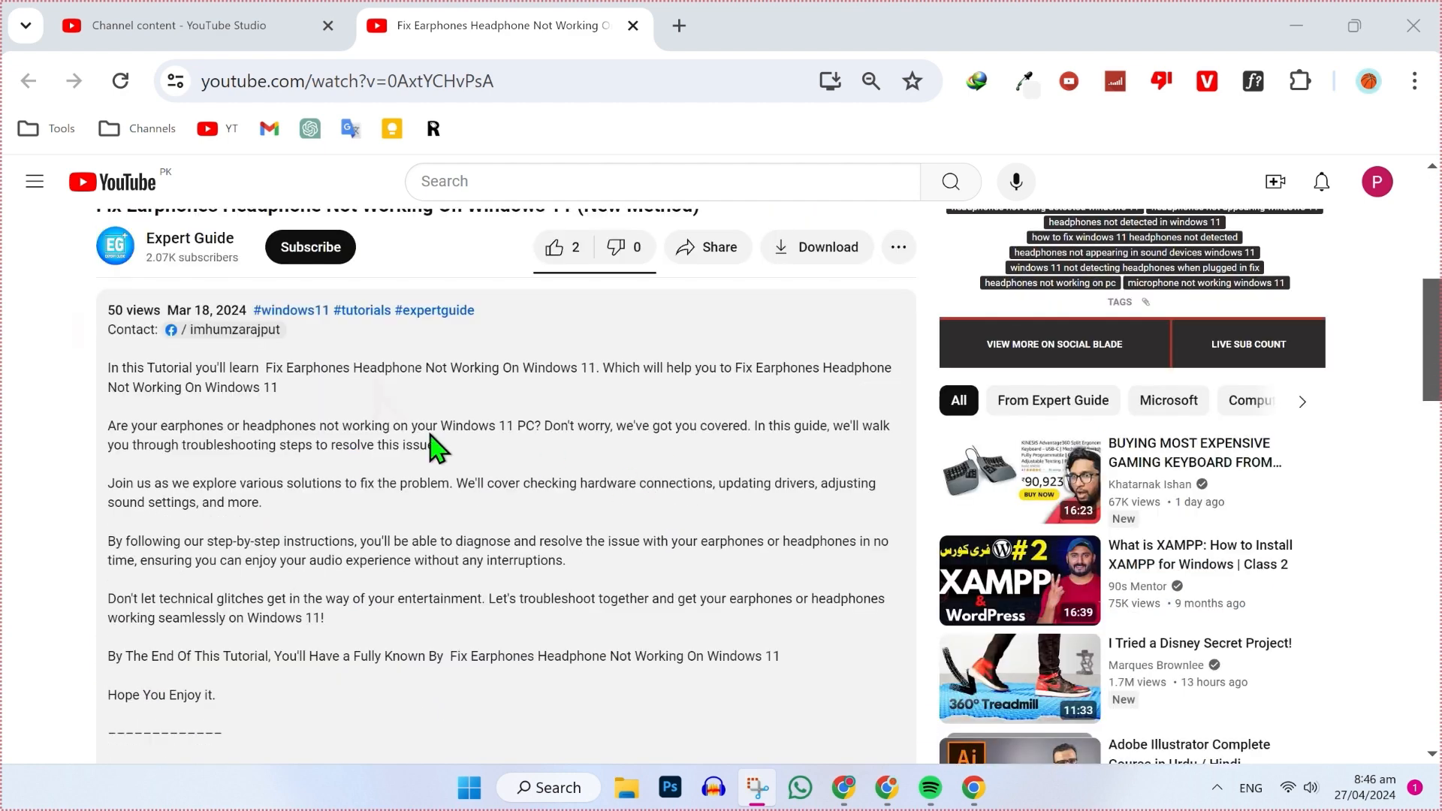
mouse_move(225, 345)
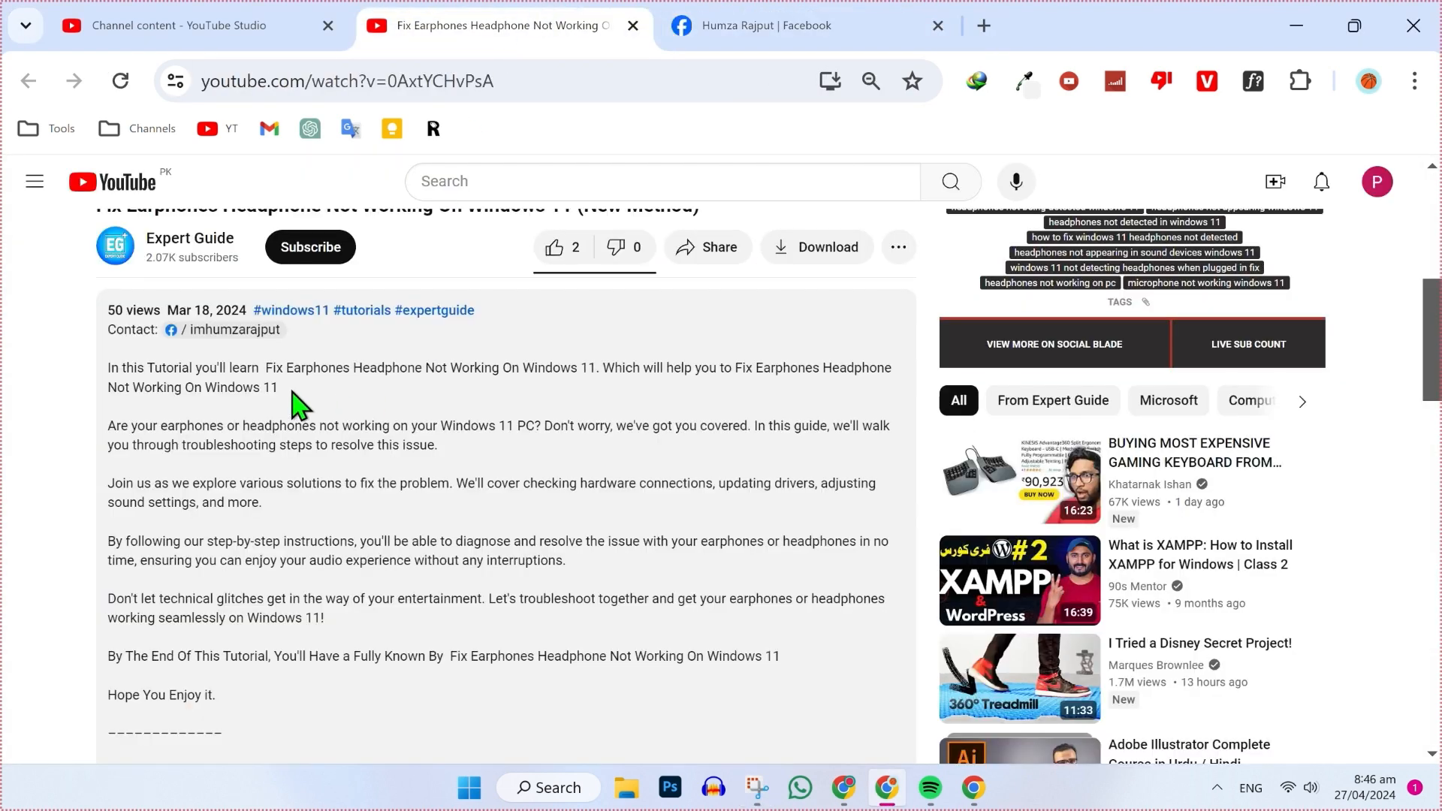
mouse_move(9, 253)
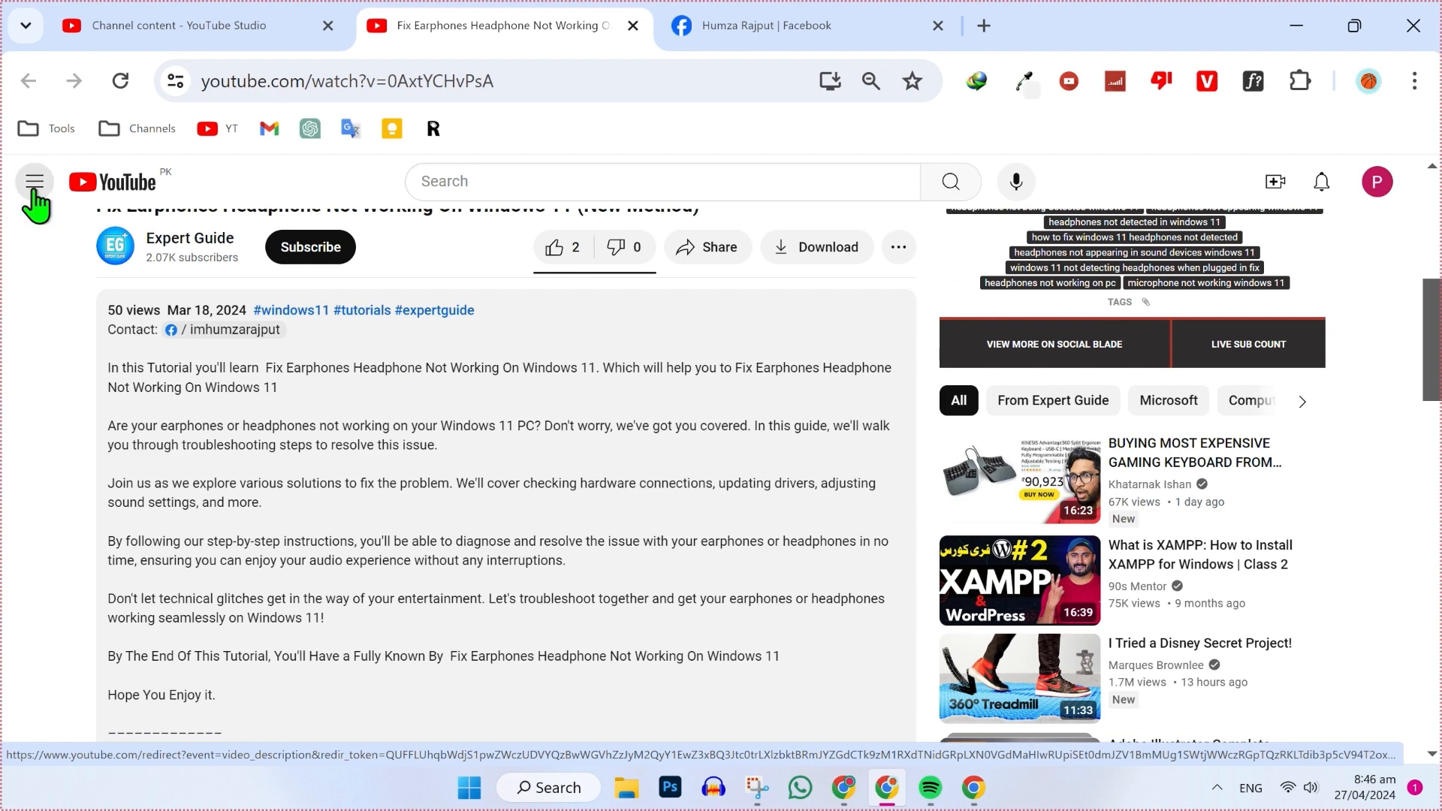
Step: Navigate via the menu and Your channel to the Expert Guide Studio dashboard
click(35, 181)
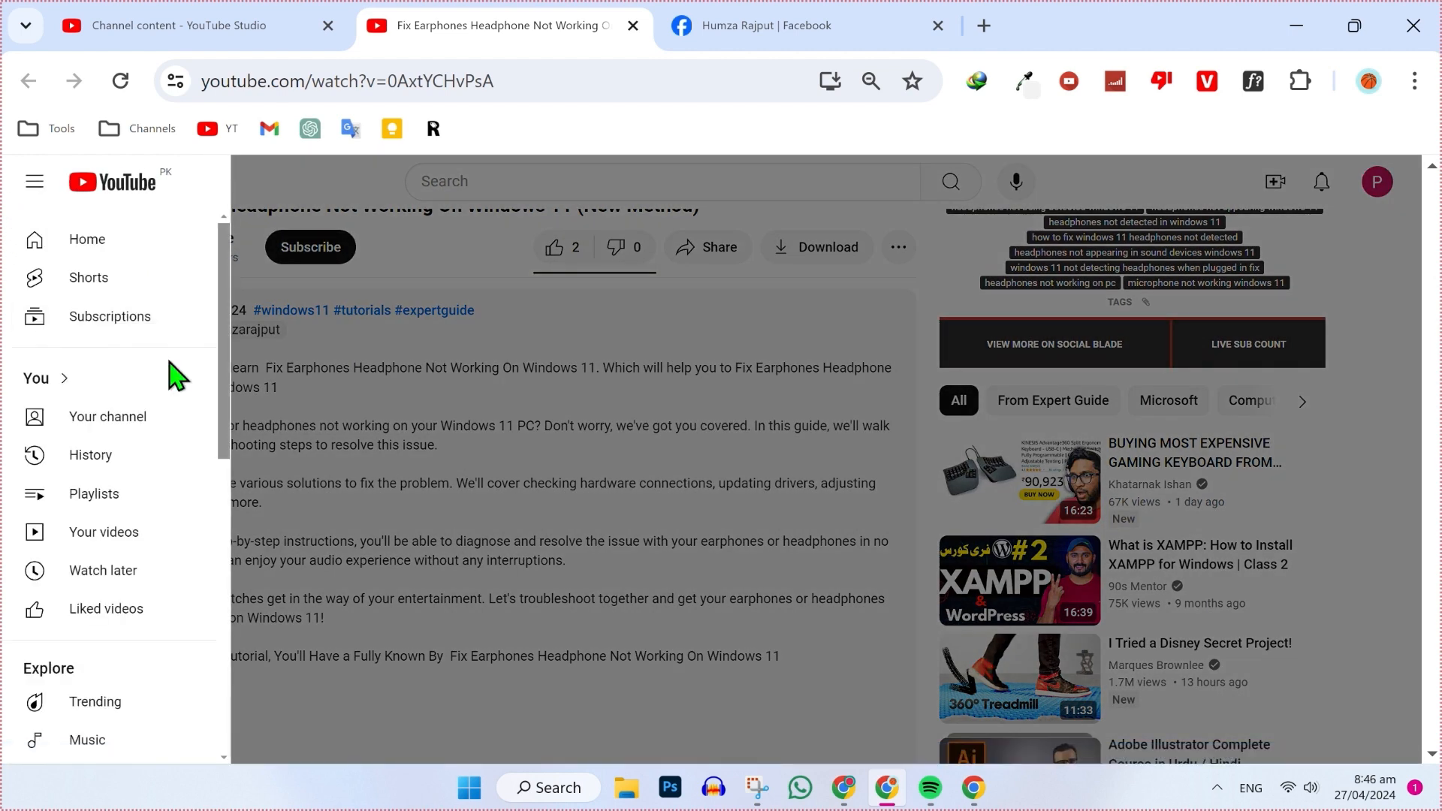
click(108, 417)
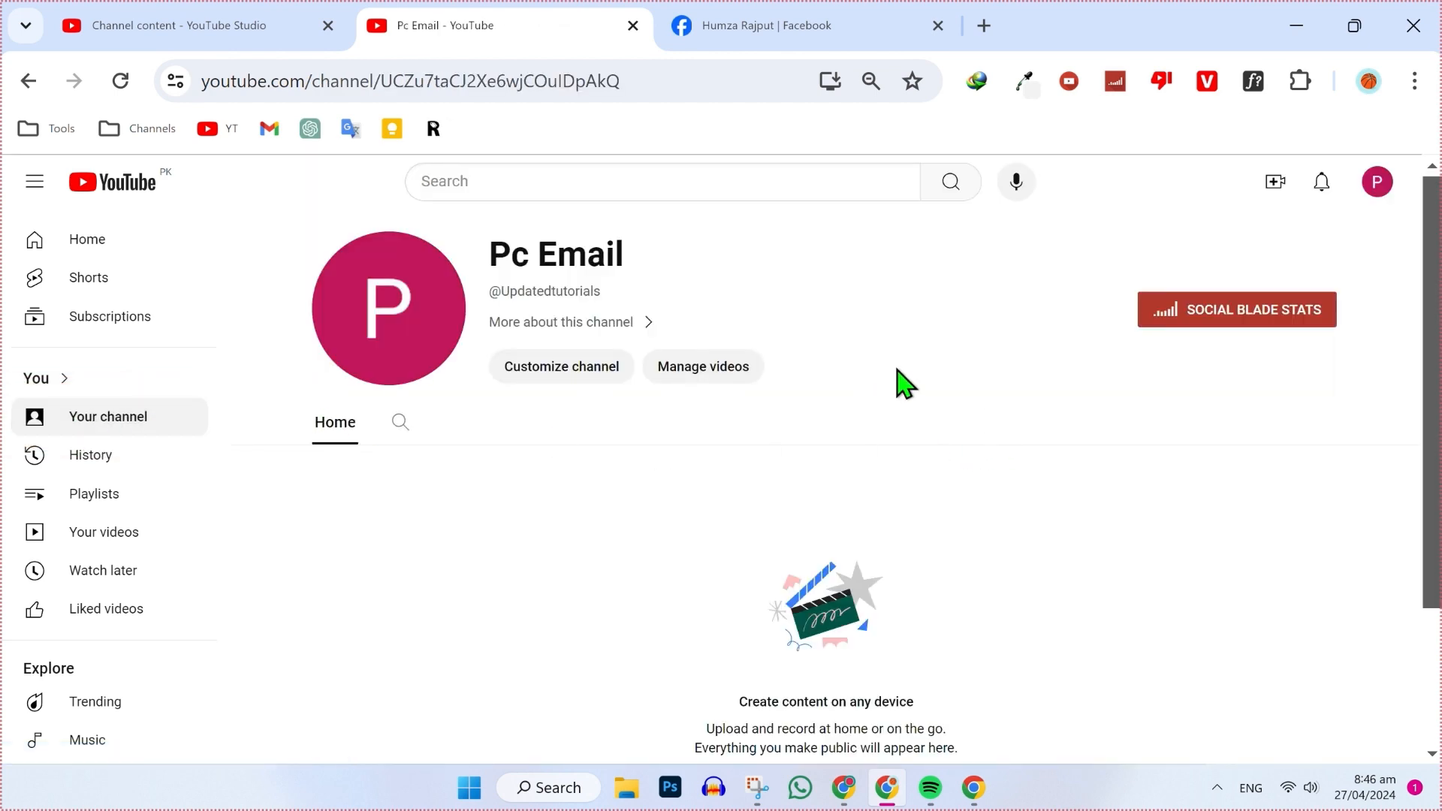
click(983, 25)
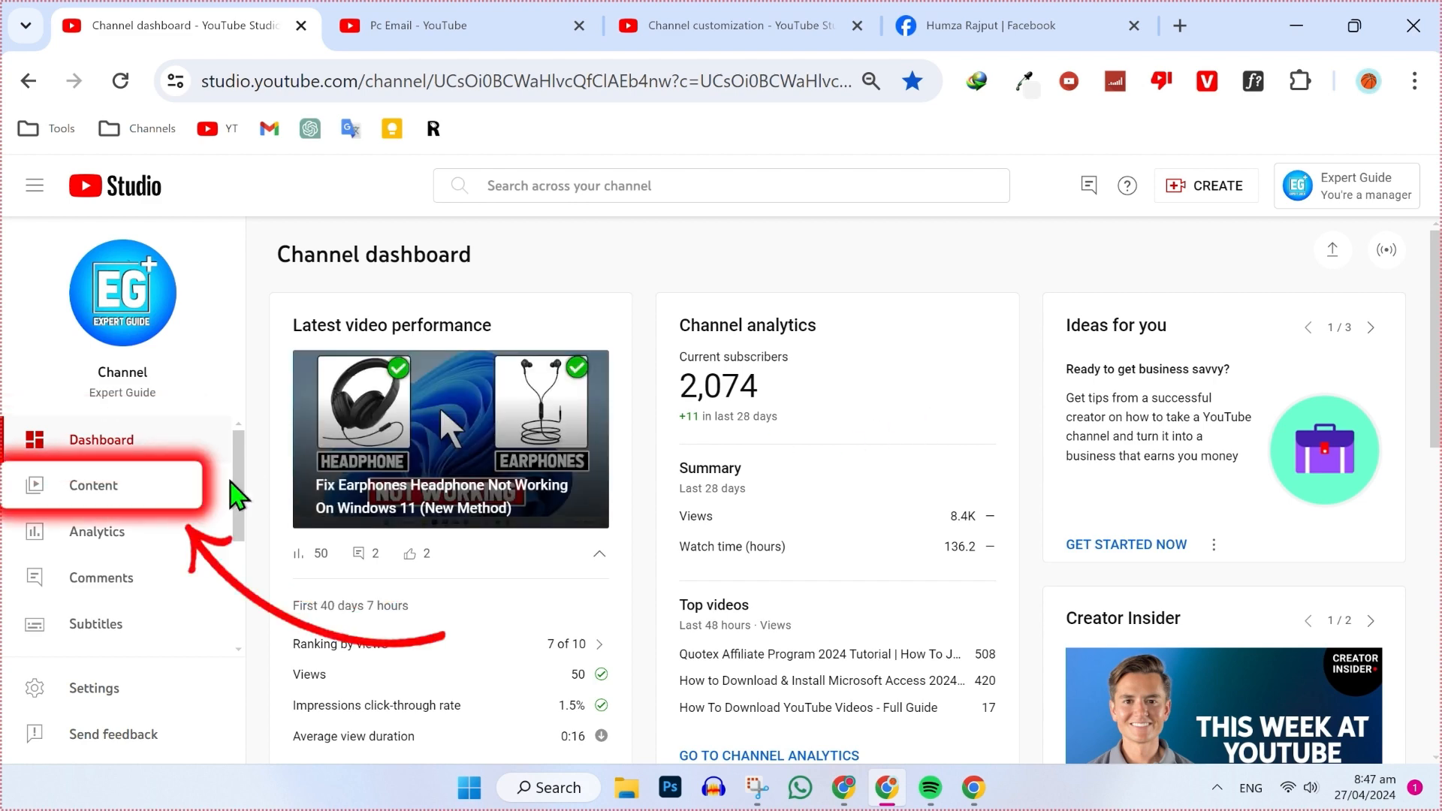
Step: Open the CALL ADS video's details editor from the Content list
click(92, 484)
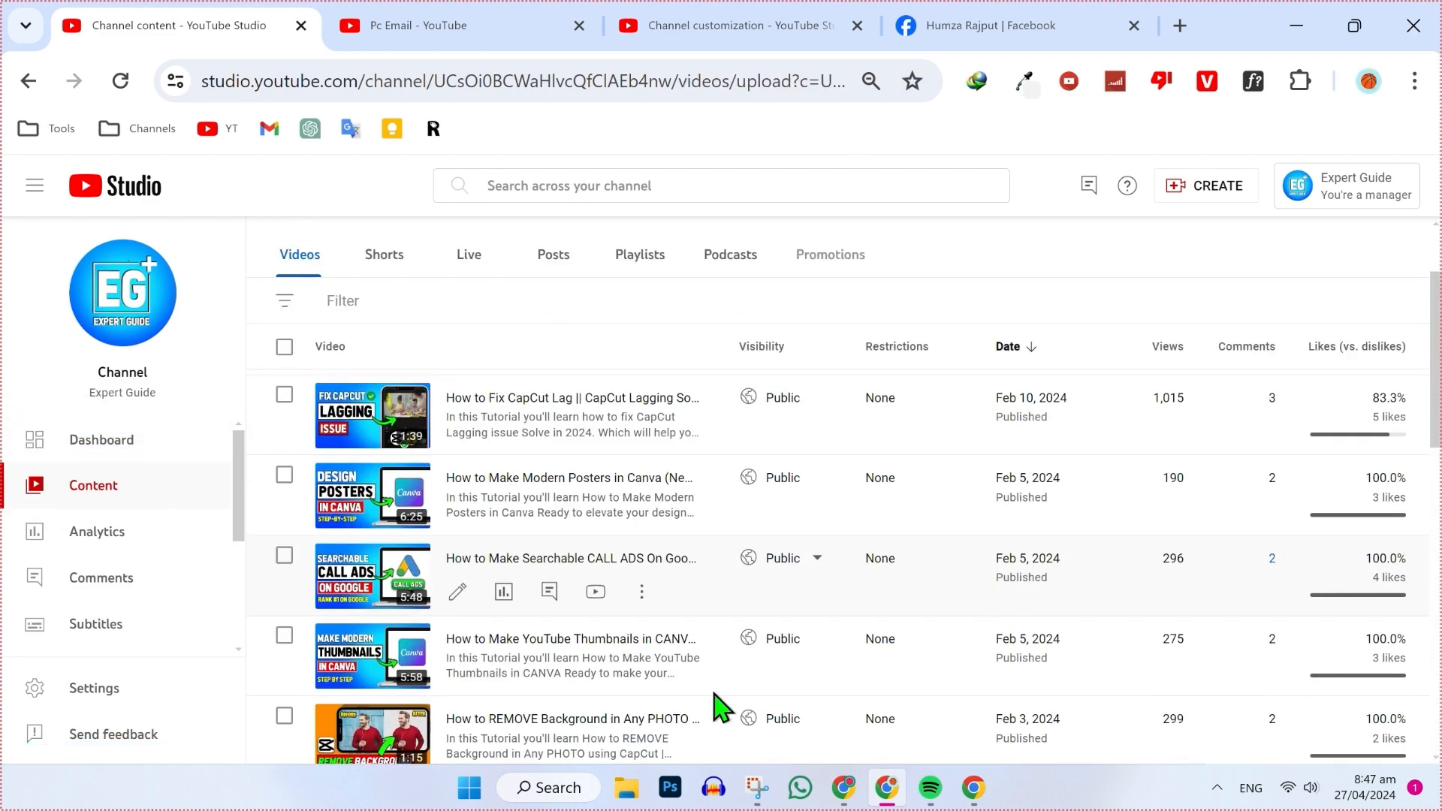
mouse_move(458, 591)
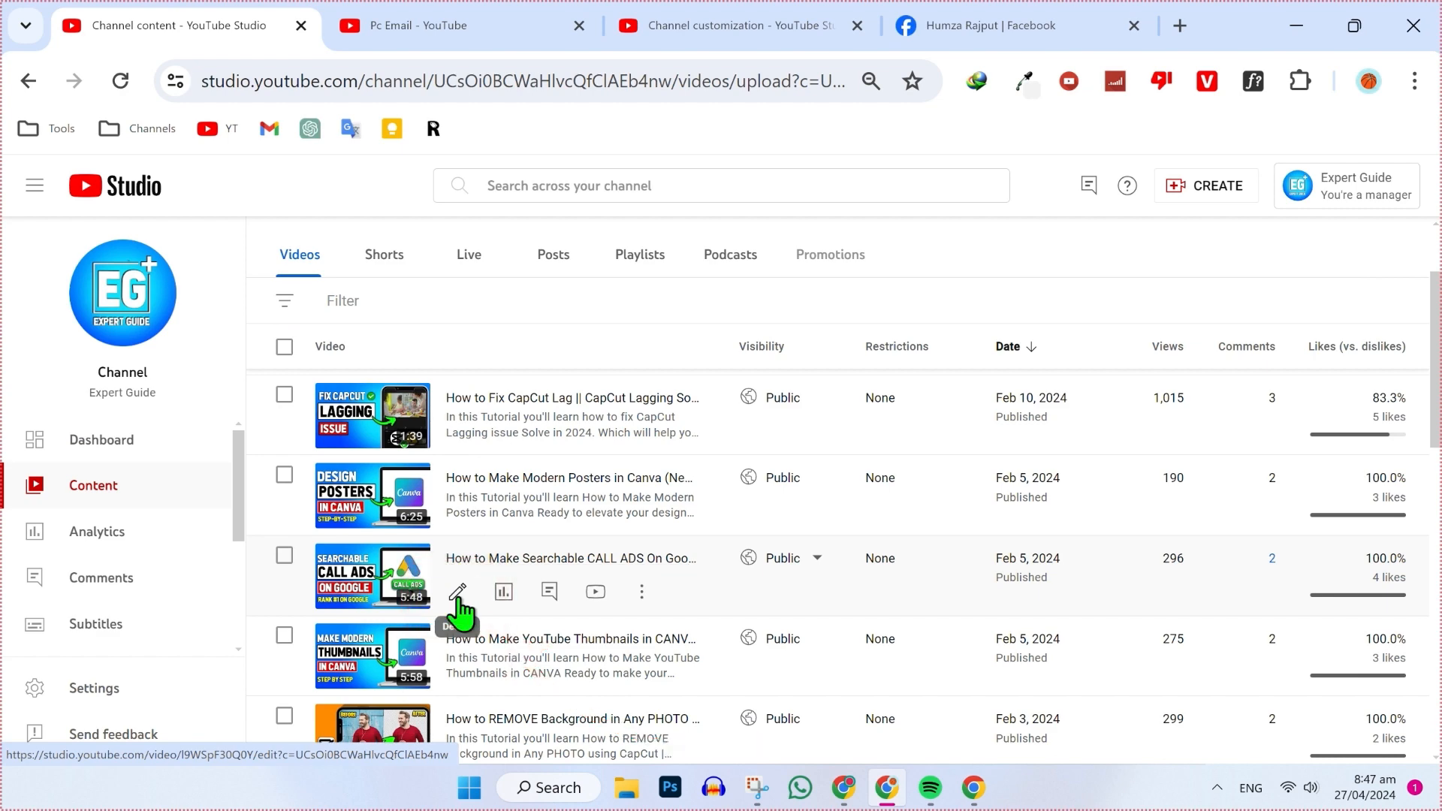
click(458, 591)
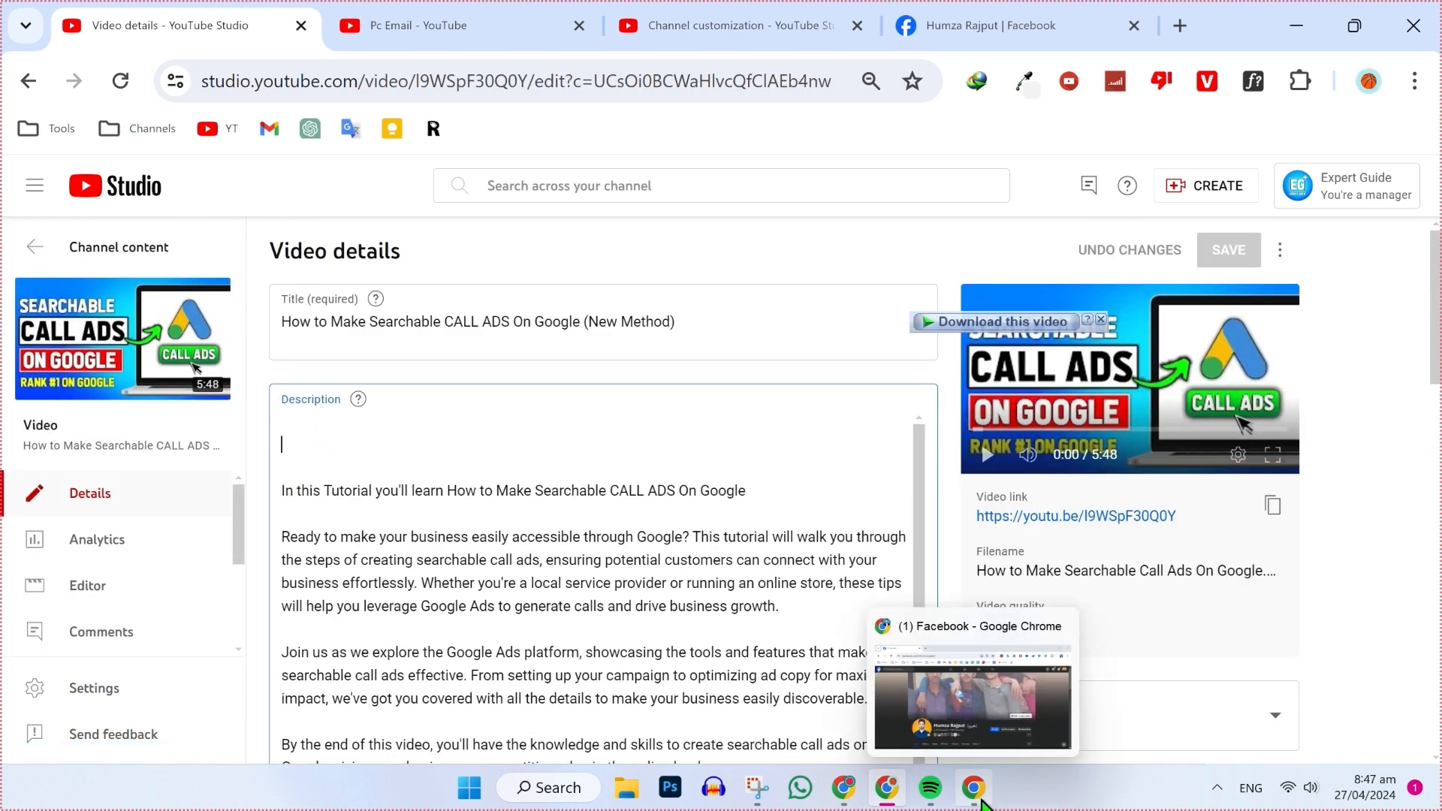
Step: Paste the Facebook profile URL after 'Contact:' in the description and save
click(970, 704)
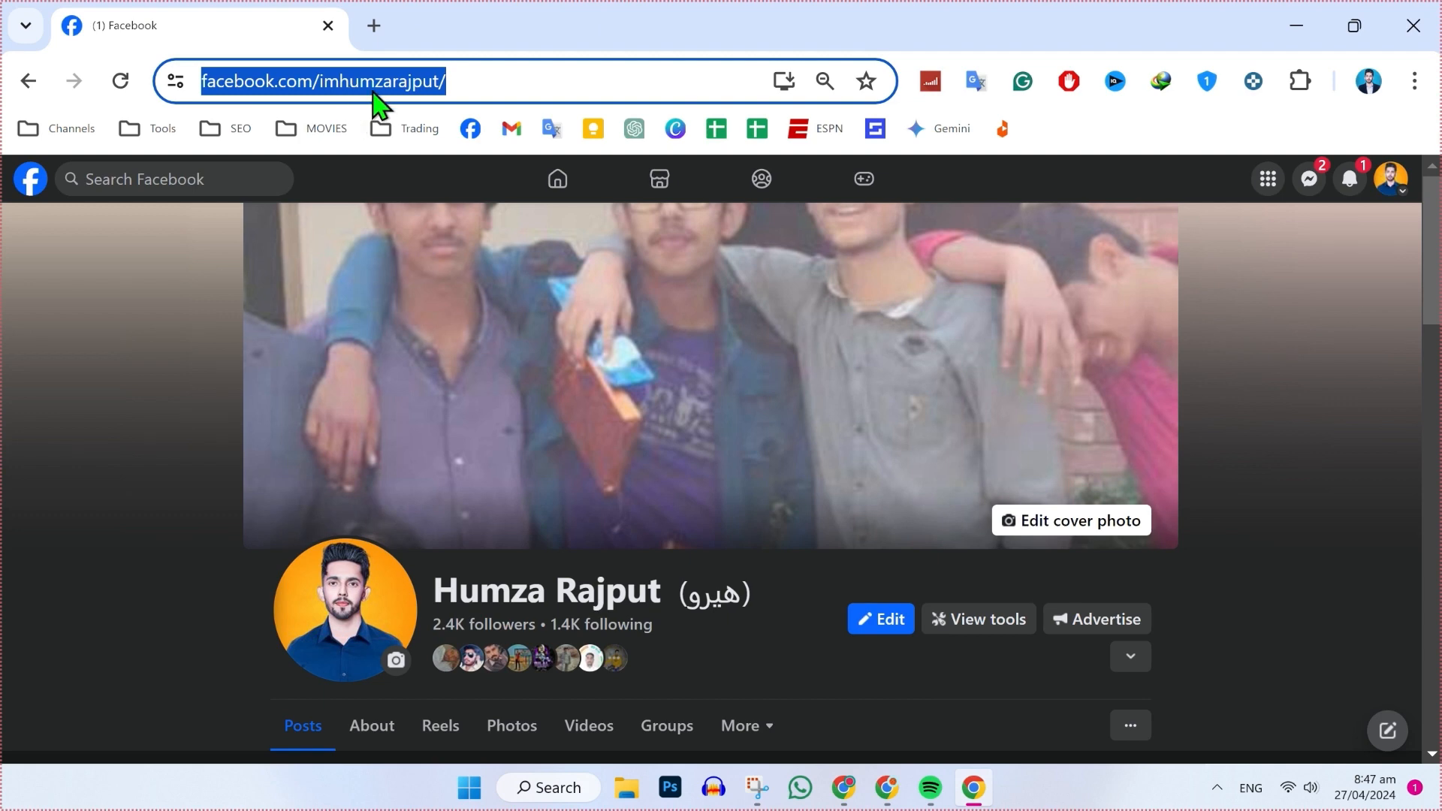
mouse_move(478, 75)
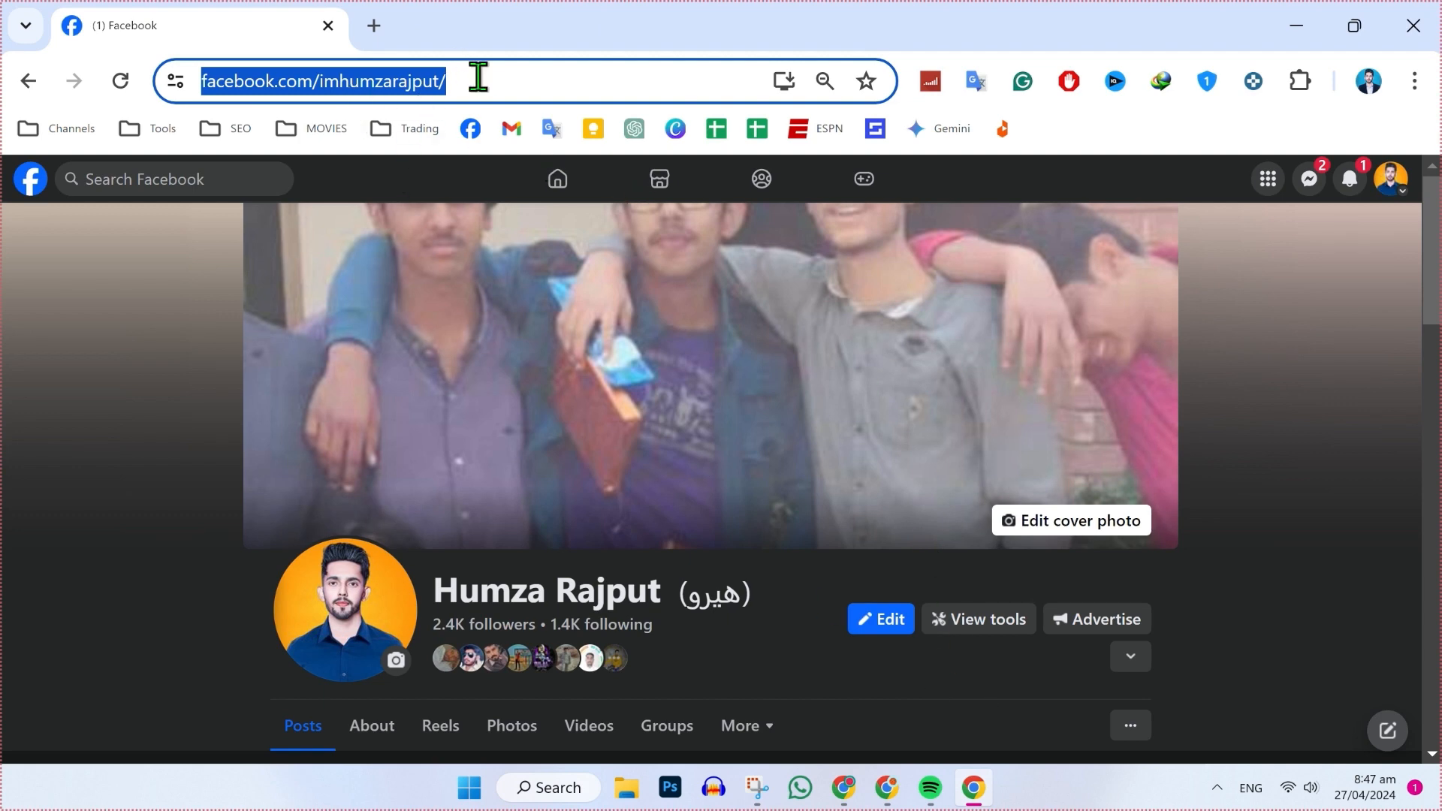
key(ctrl+v)
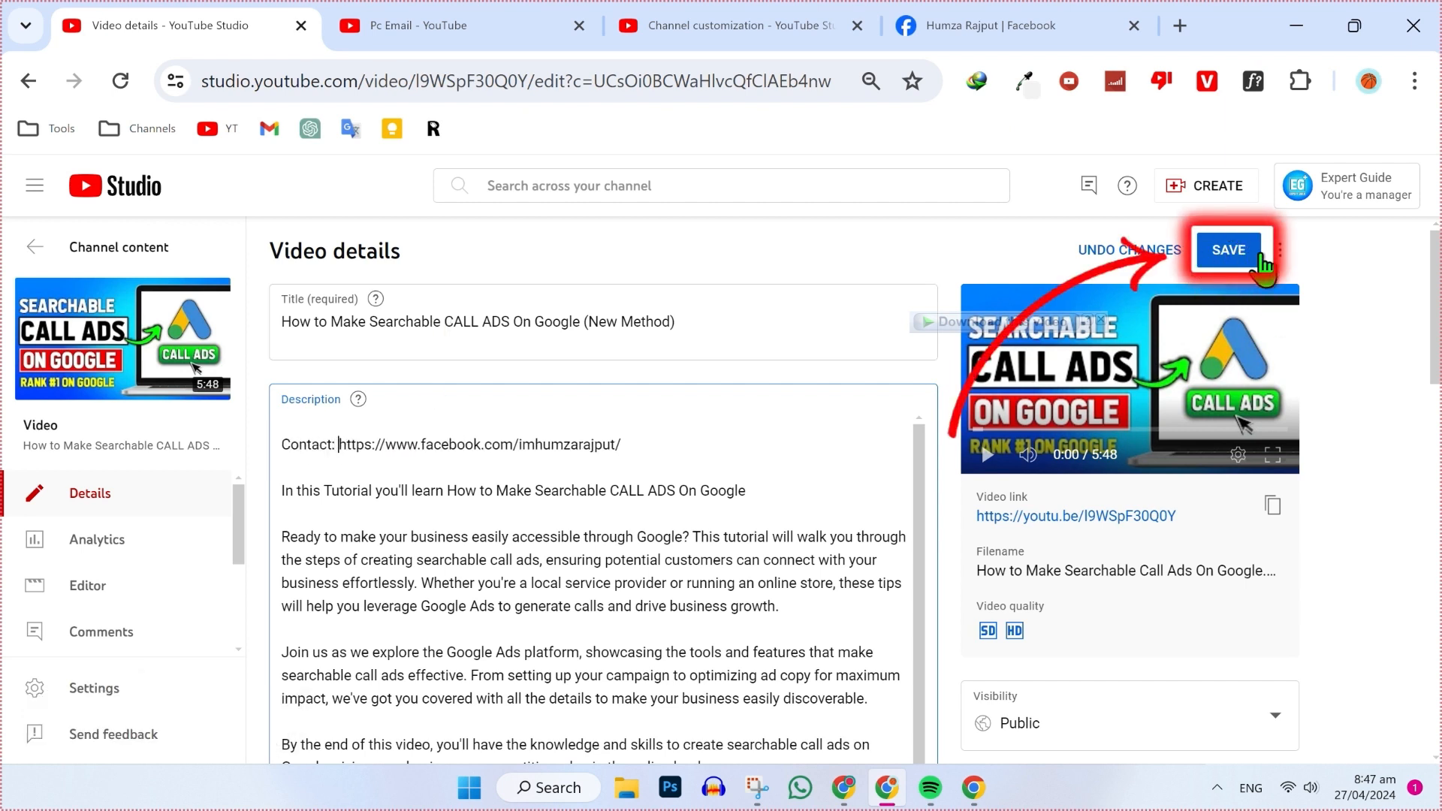
click(1228, 250)
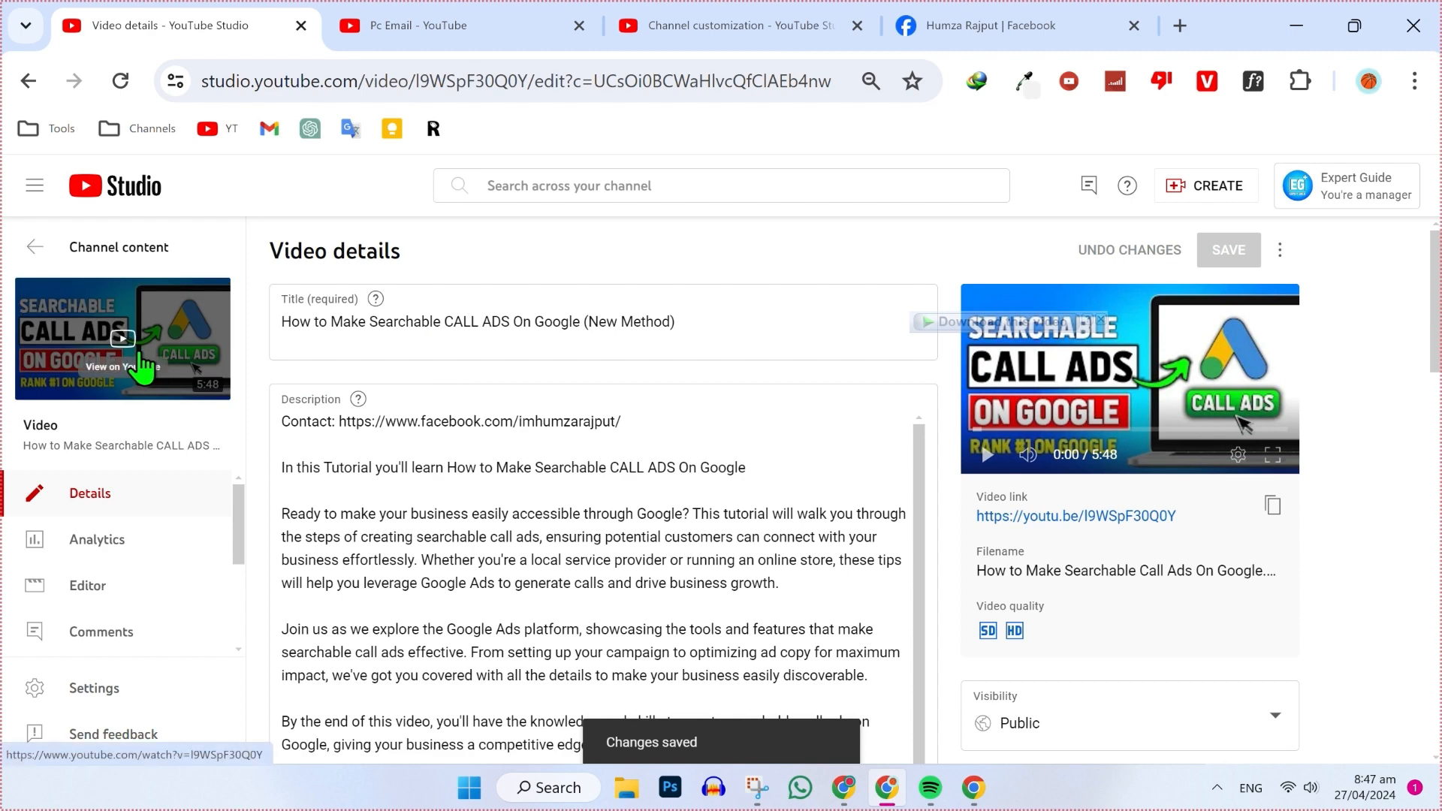